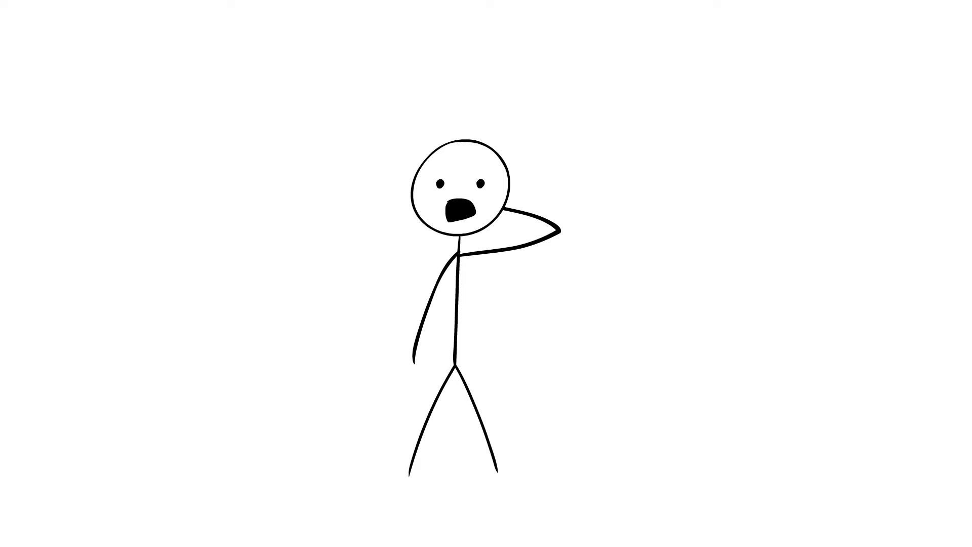
text("Science Fiction")
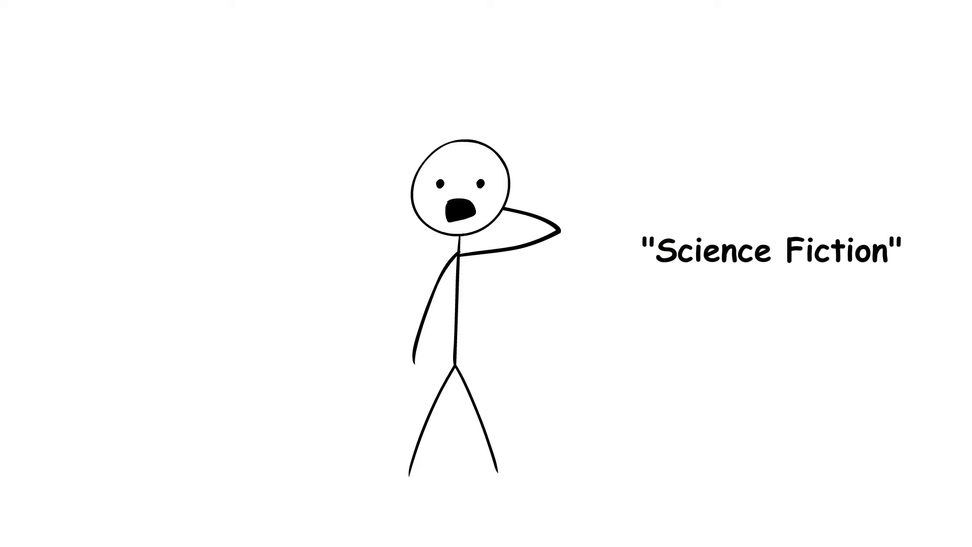